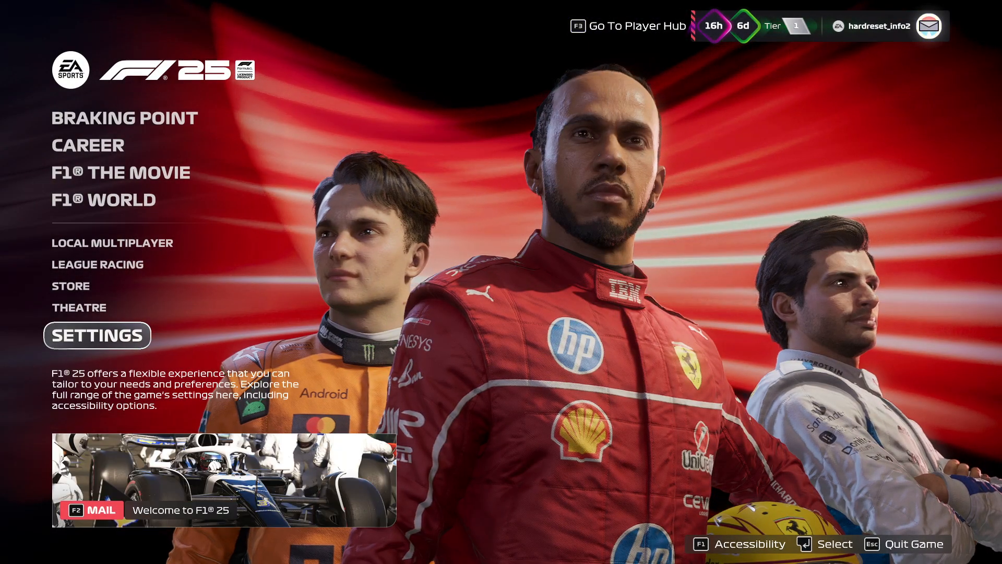
# Reach the Telemetry Settings page from the main menu via Settings.
pyautogui.click(97, 335)
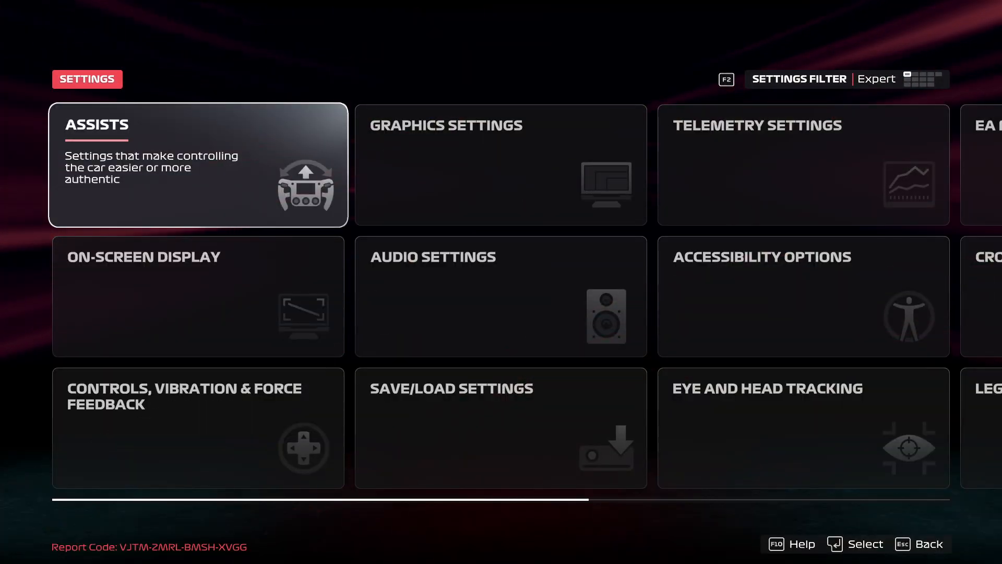
pyautogui.click(801, 165)
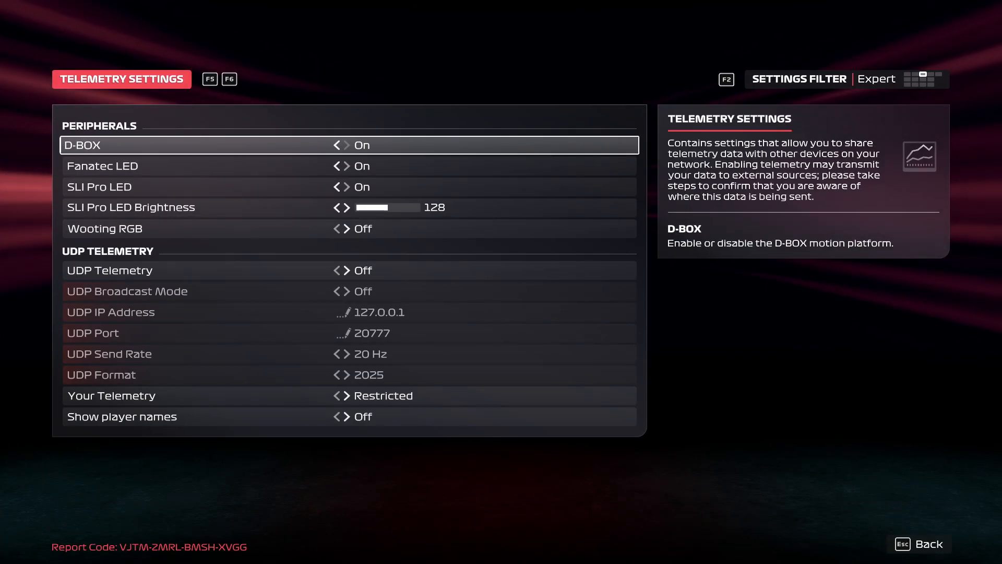
pyautogui.click(347, 145)
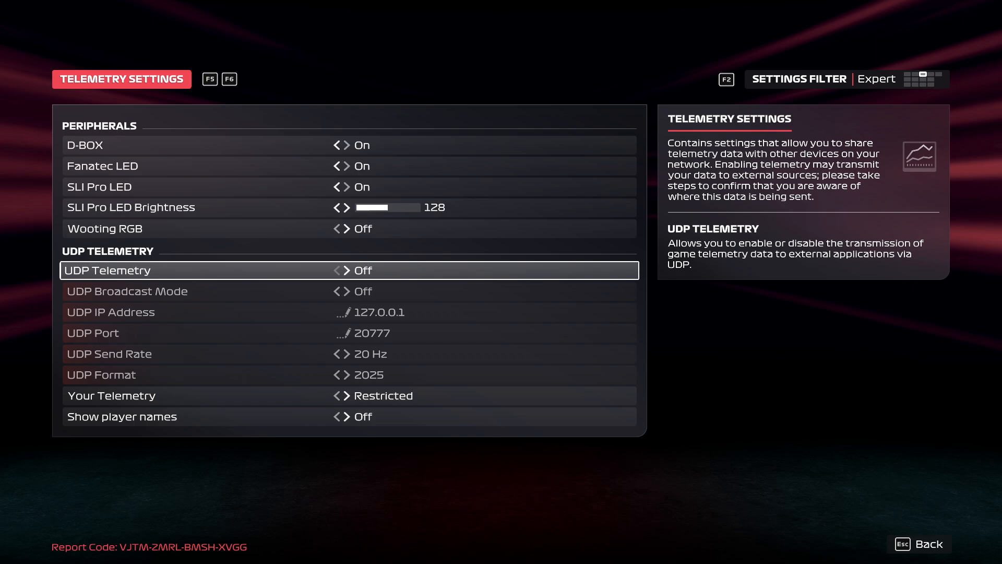
# Enable UDP Telemetry, step through broadcast, port 20777, send rate and format, ending on 20 Hz and 2025.
pyautogui.click(348, 269)
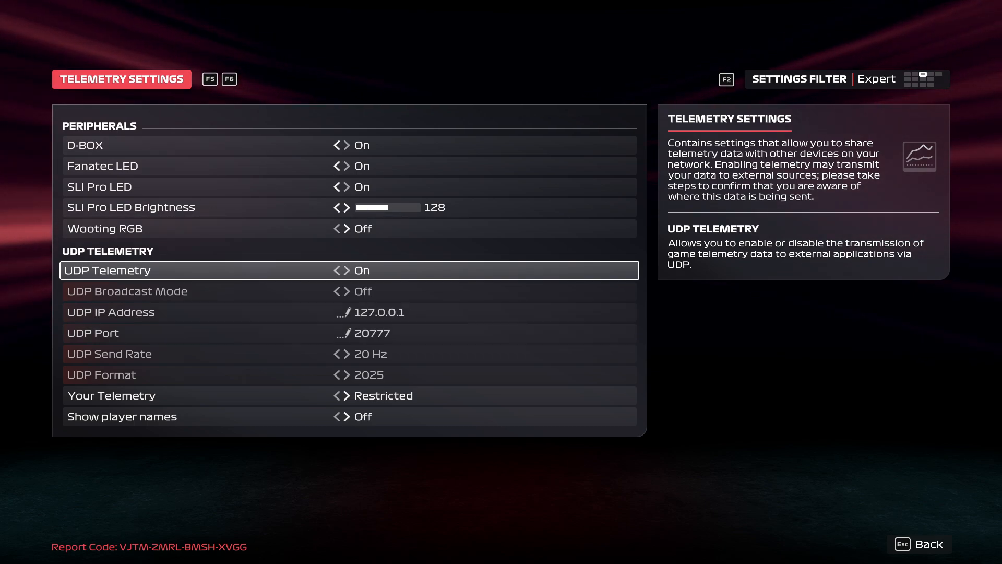
pyautogui.click(349, 291)
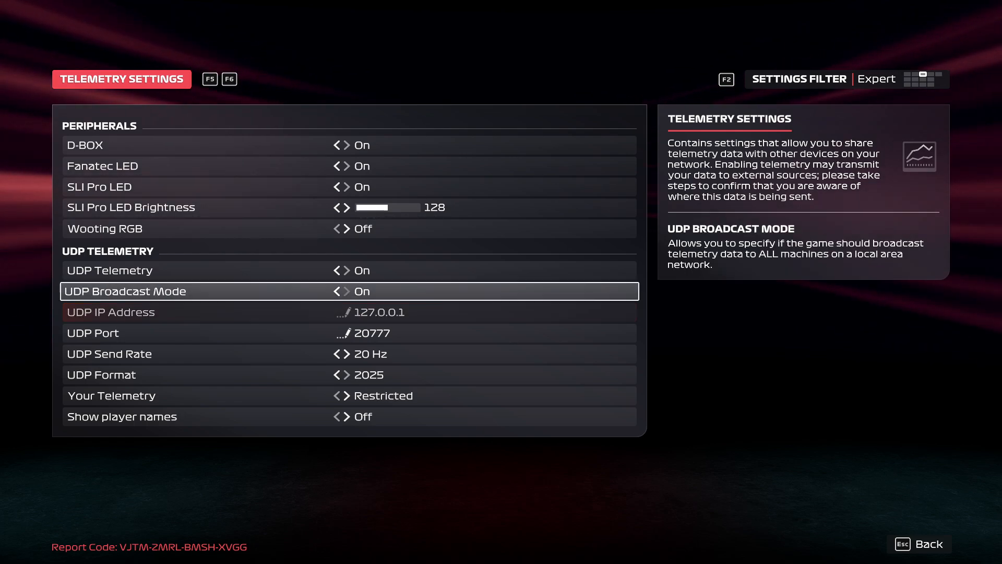
pyautogui.press('down')
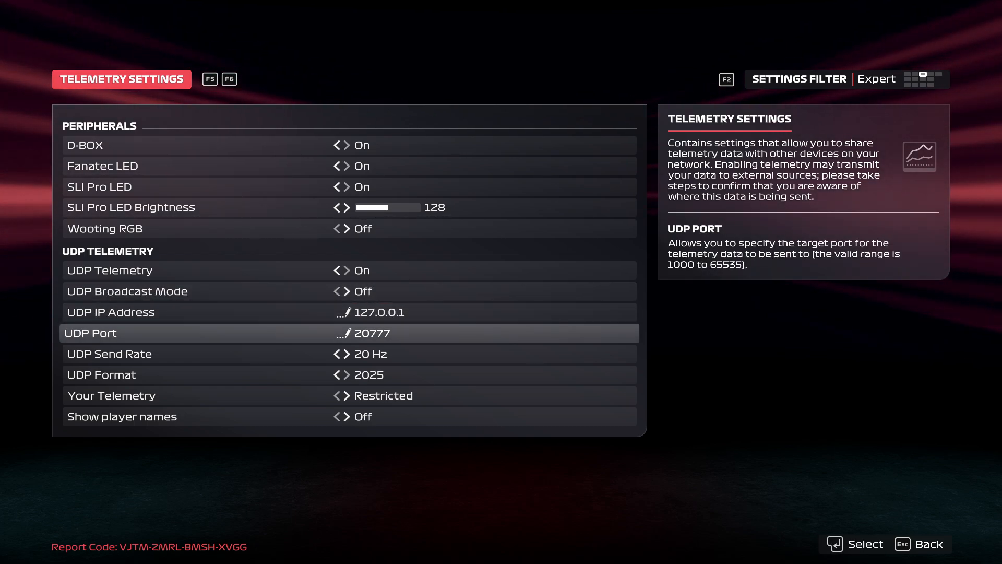
pyautogui.press('down')
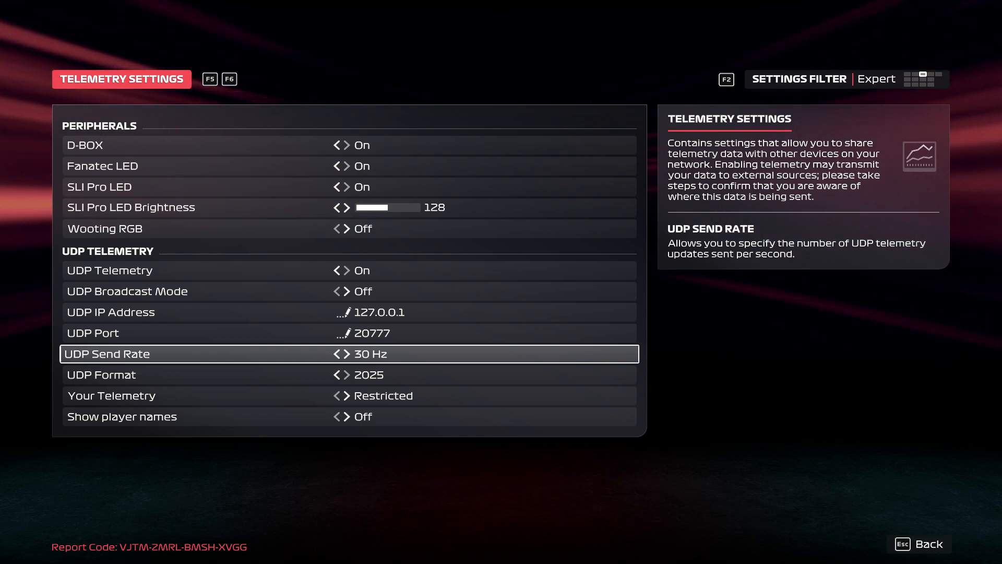
pyautogui.press('down')
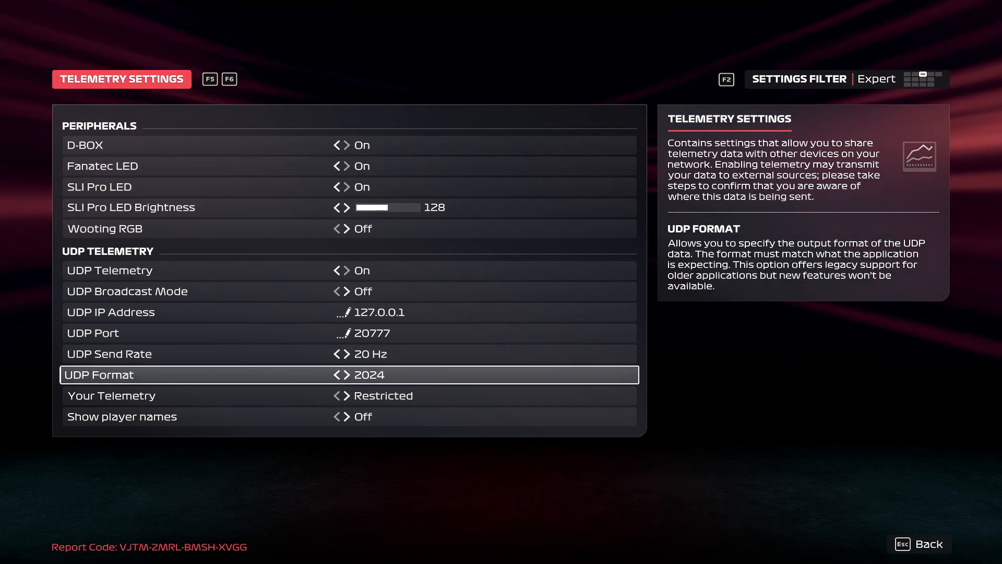
pyautogui.press('down')
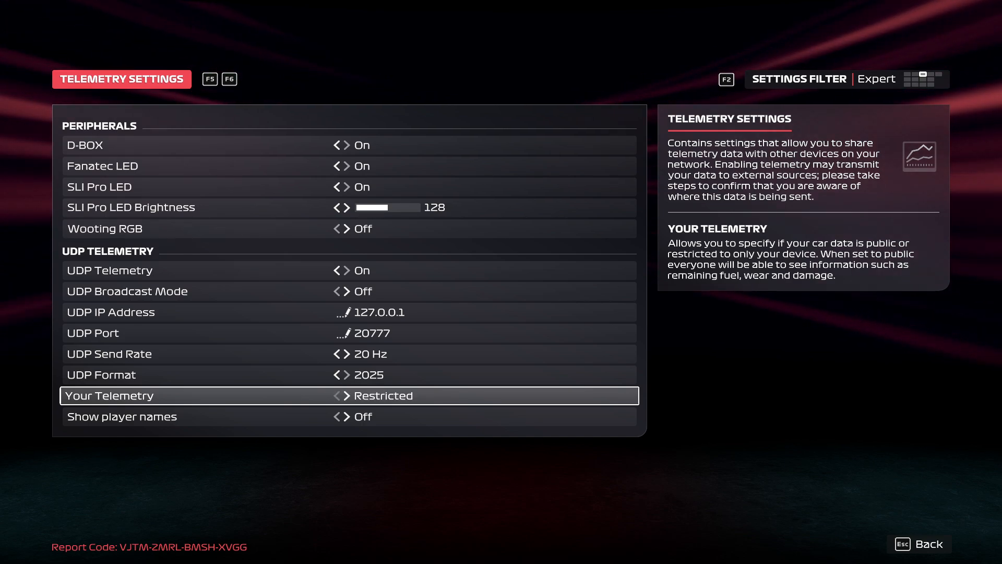